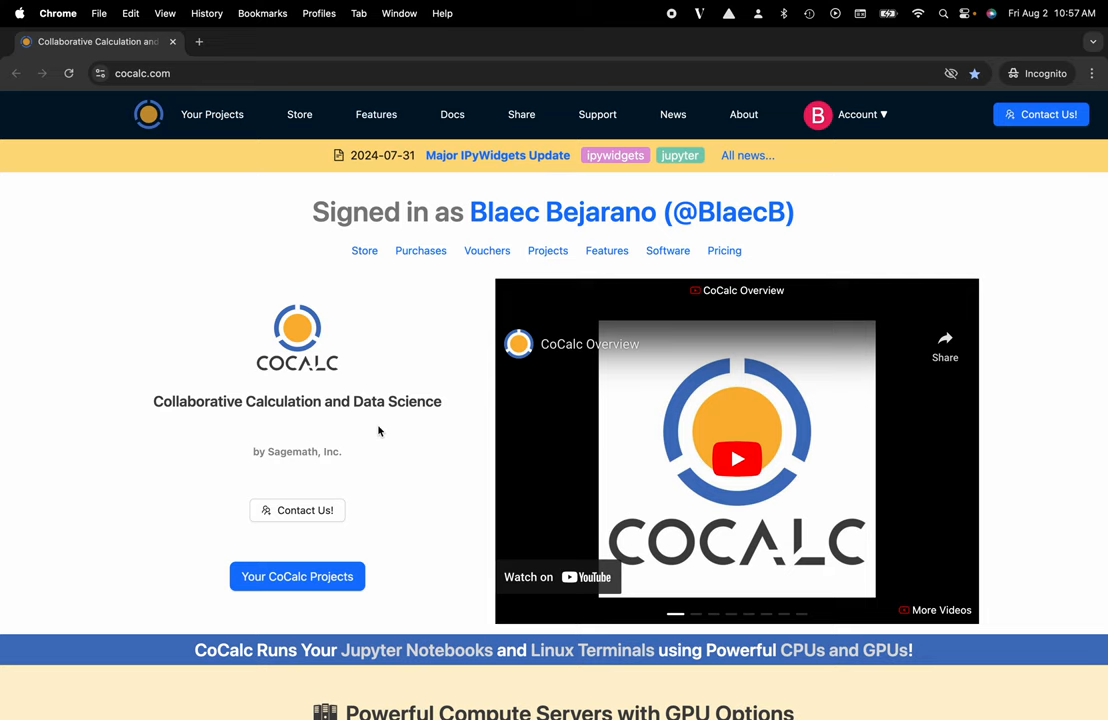
mouse_move(252, 138)
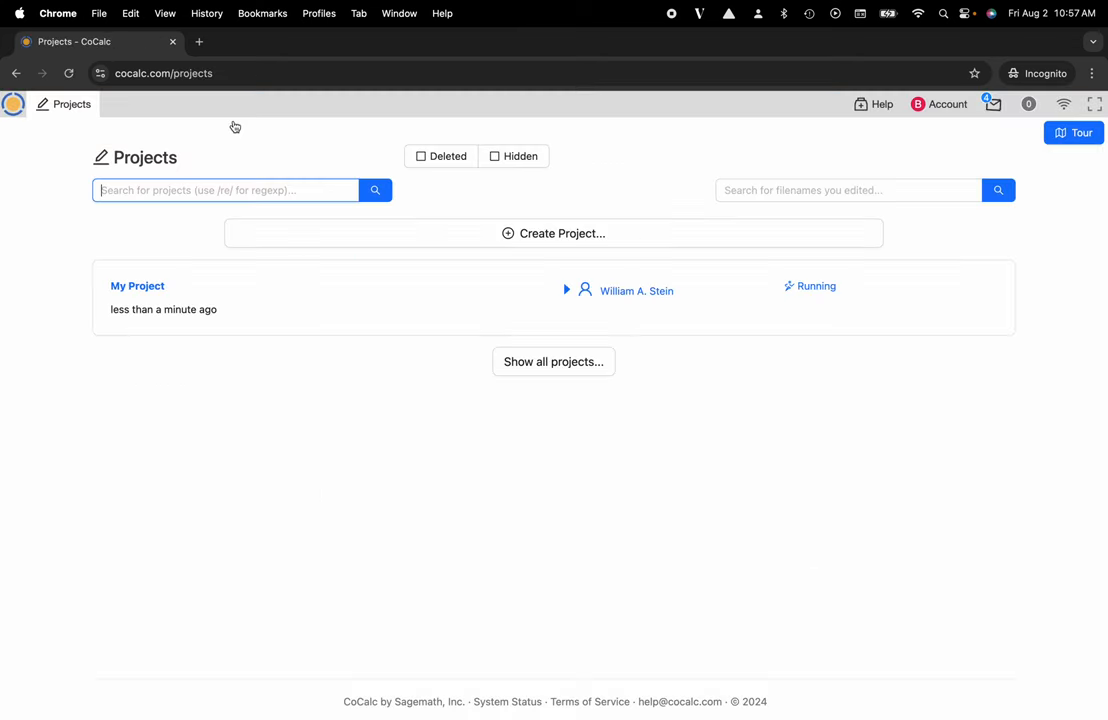
mouse_move(78, 230)
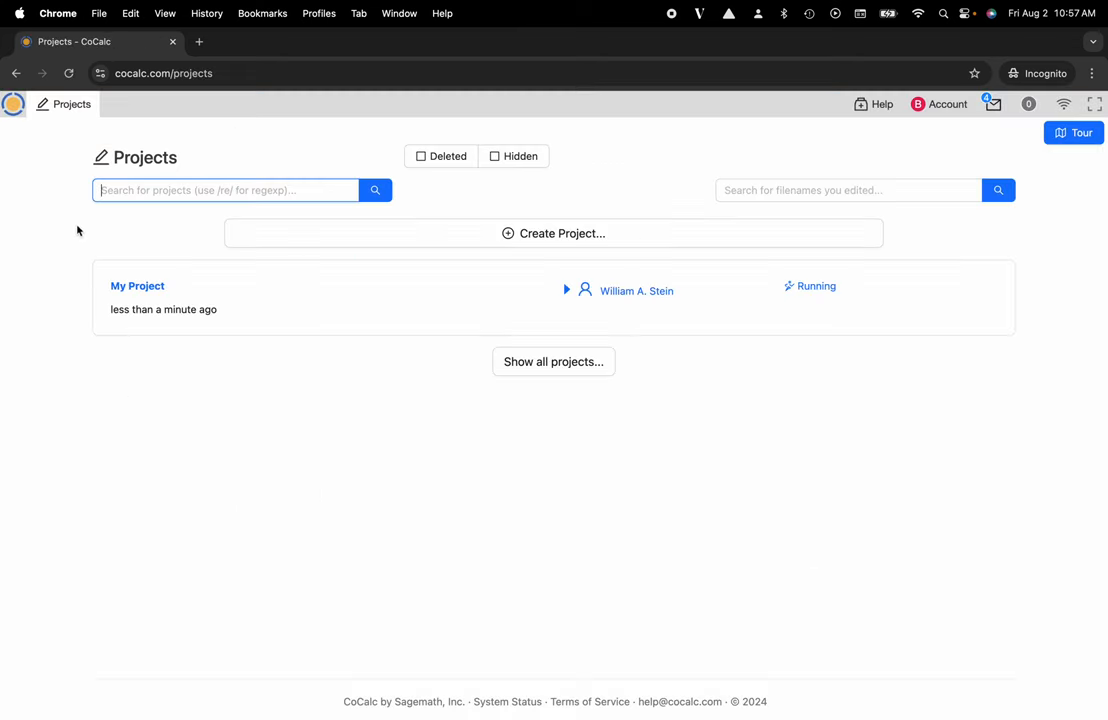
Step: Open 'My Project' from the projects list to show its files, including My Notebook.ipynb
left_click(136, 286)
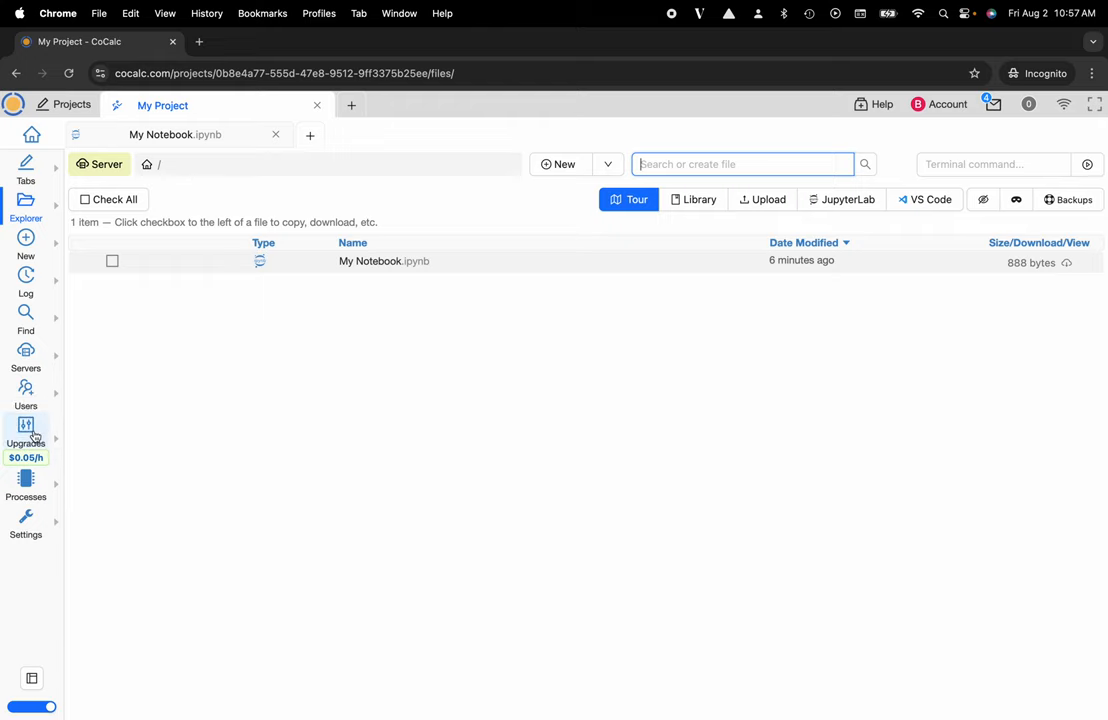
Step: From the Upgrades page, disable Pay As You Go upgrades and confirm, so the project stops
left_click(24, 440)
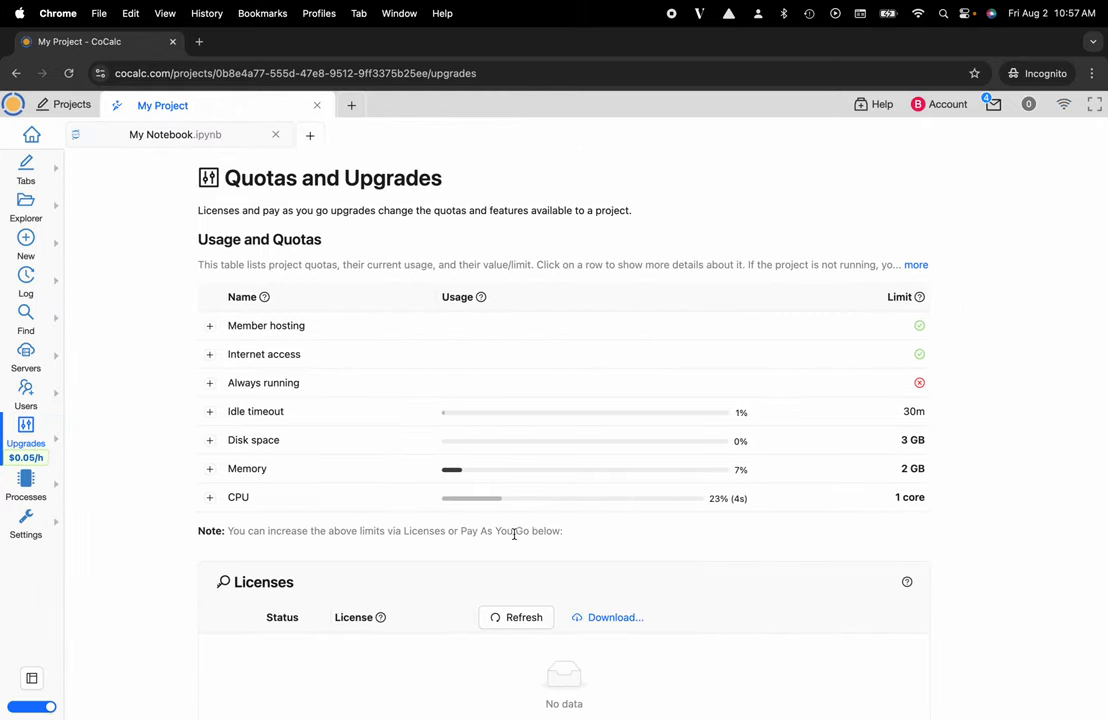
scroll("down", 3)
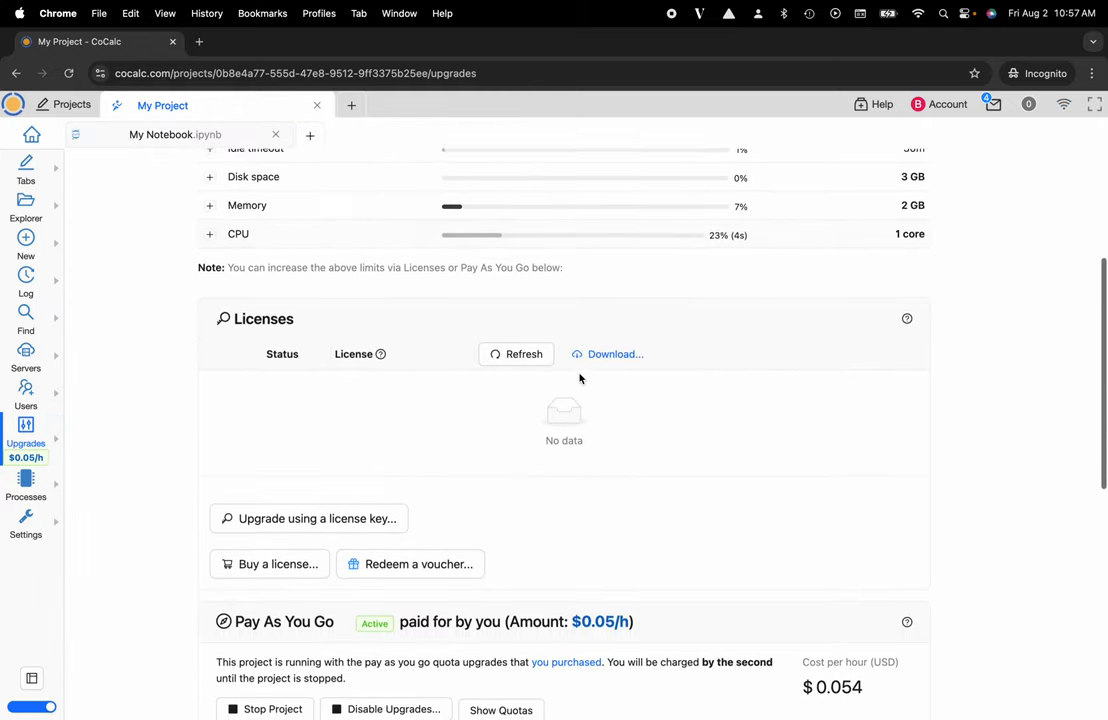
scroll("down", 3)
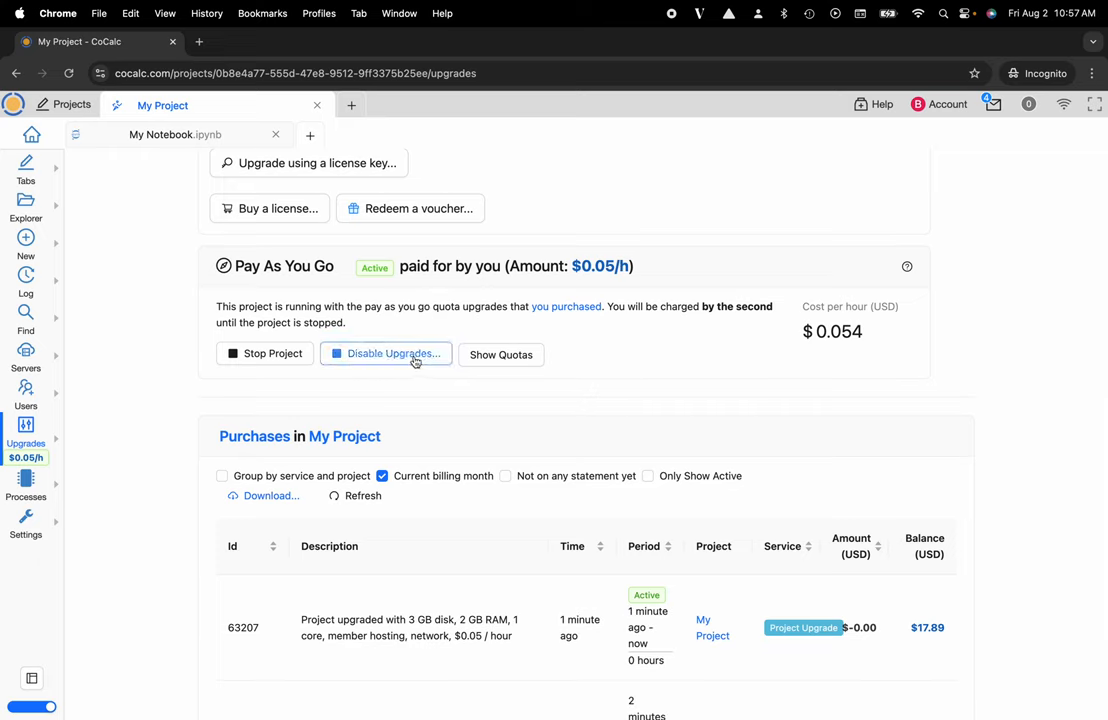
left_click(386, 352)
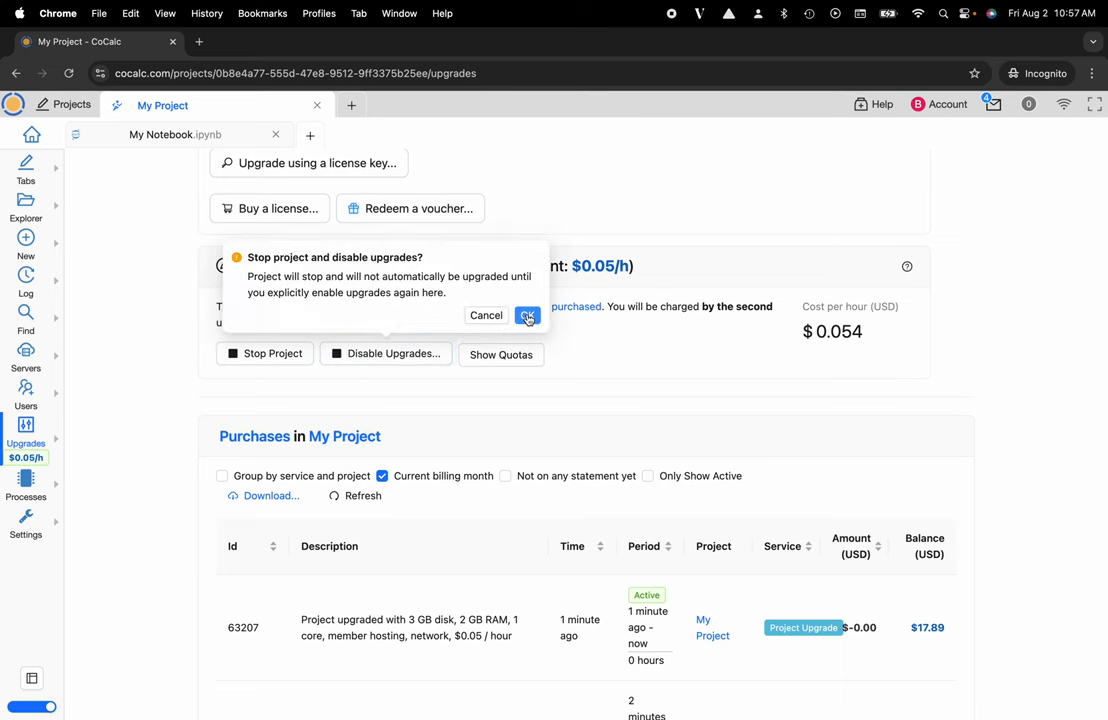
left_click(528, 316)
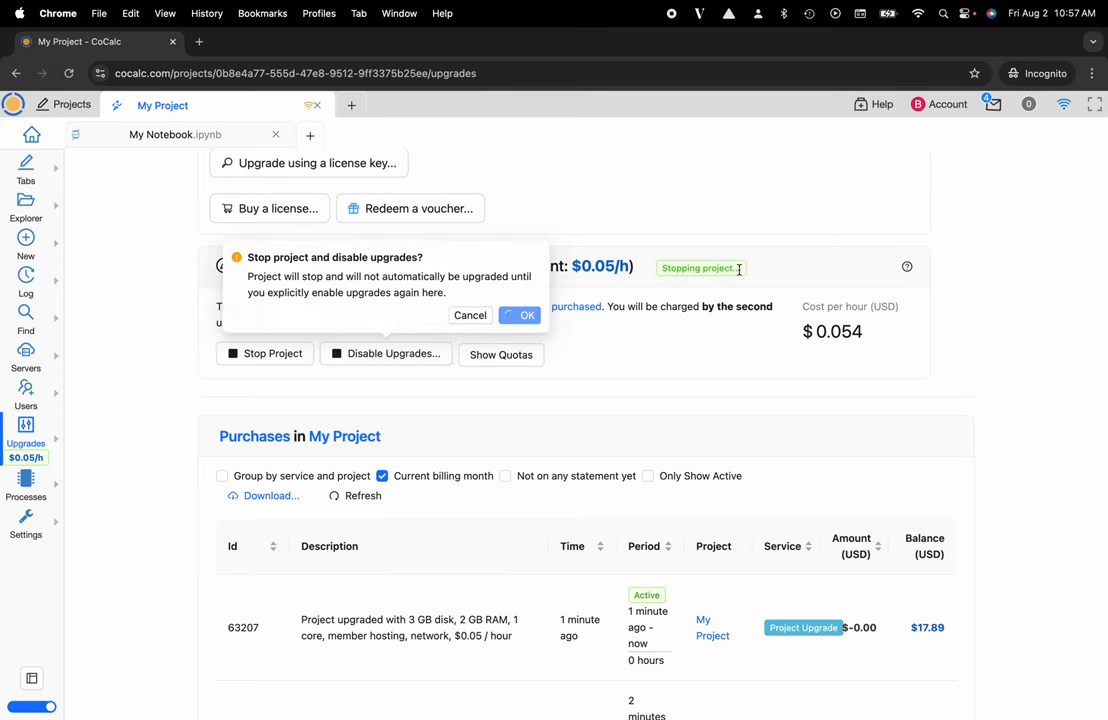
left_click(528, 316)
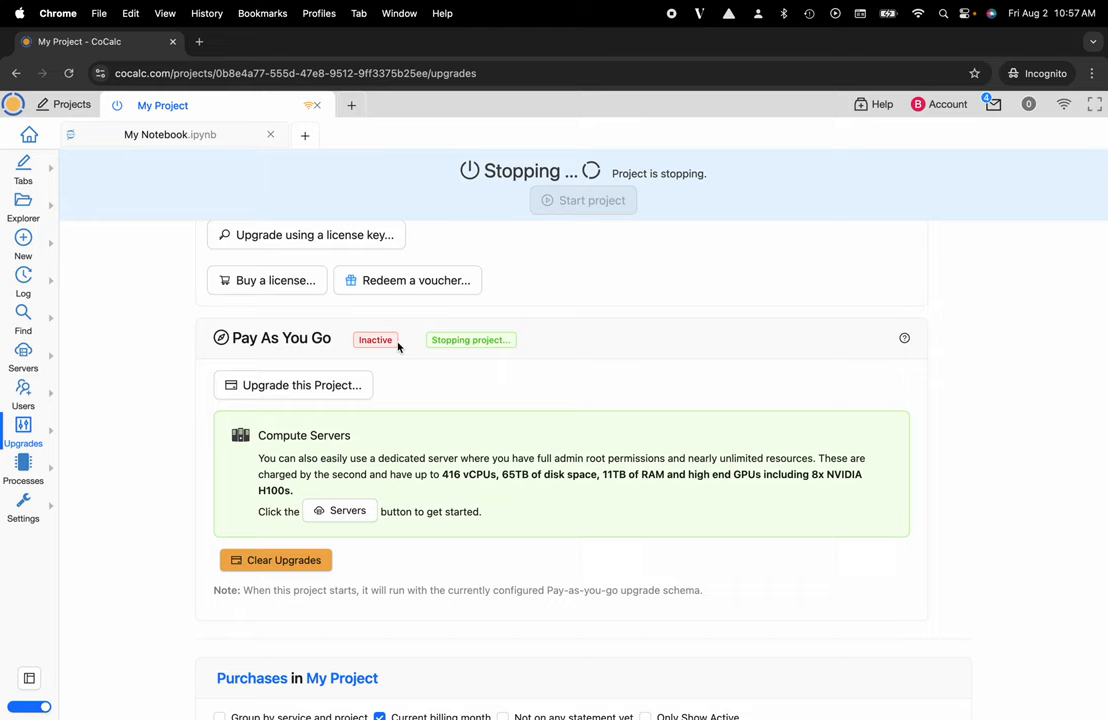